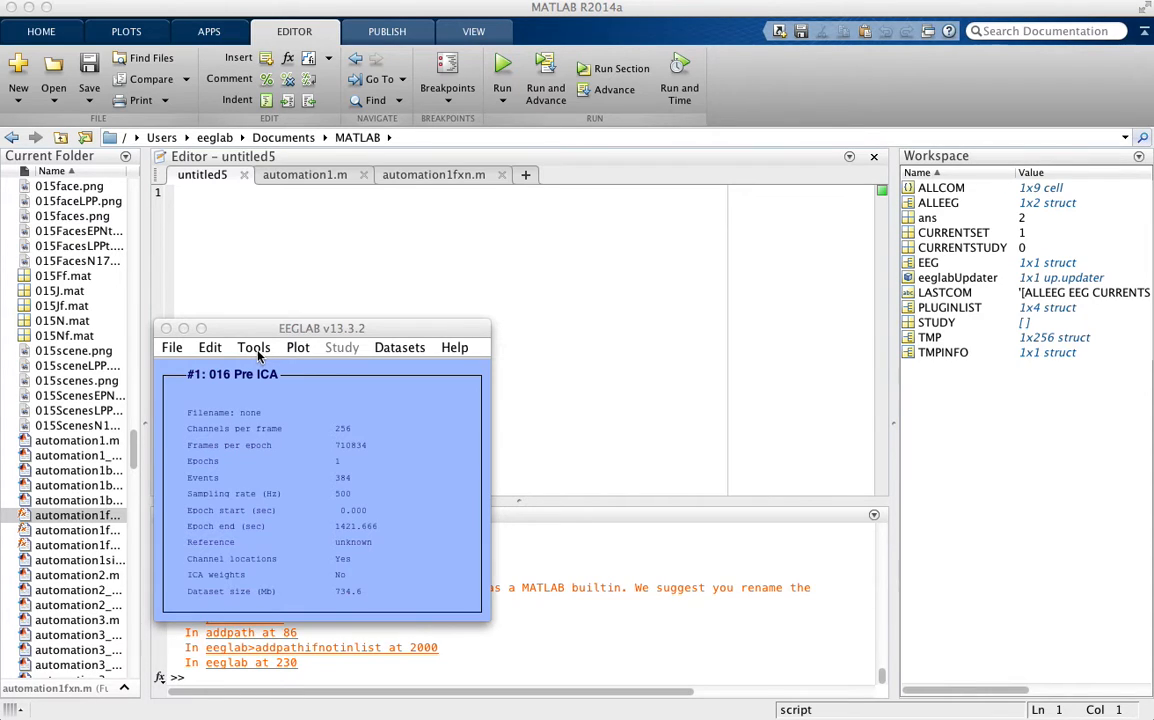
mouse_move(222, 354)
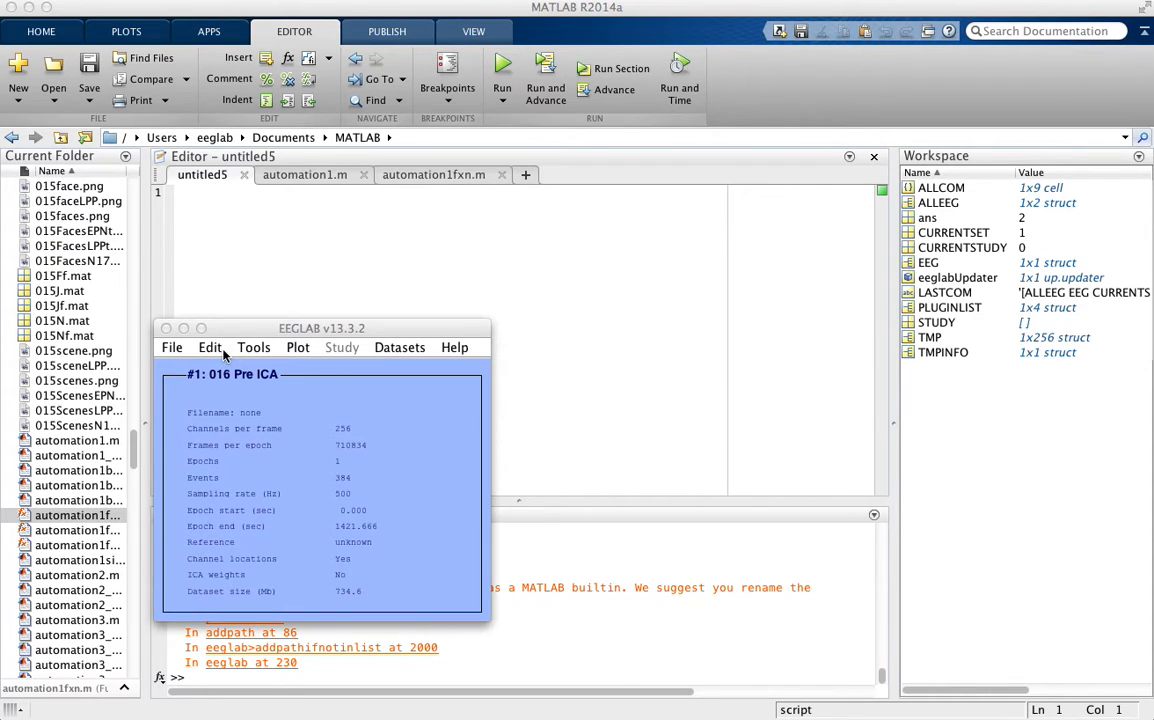
Step: Show the Edit menu's dataset operations for the loaded '016 Pre ICA' set
click(210, 348)
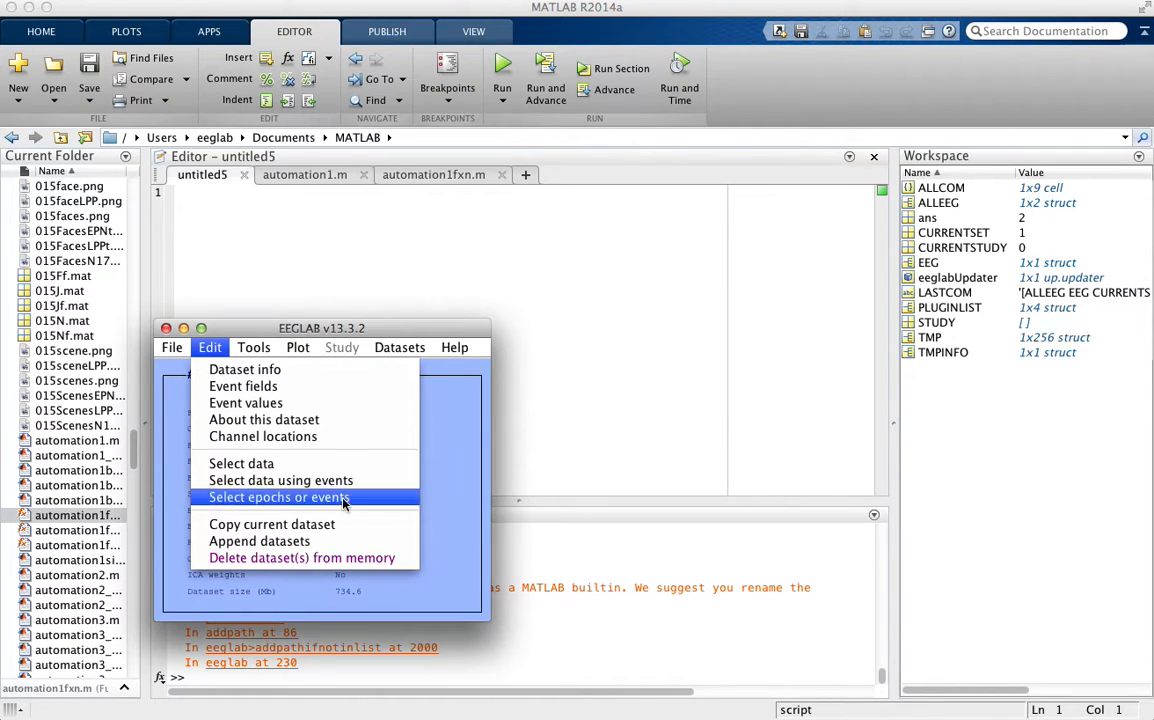
Step: In Select data, mark the Channel range as 'on->remove these' and focus the field
click(240, 464)
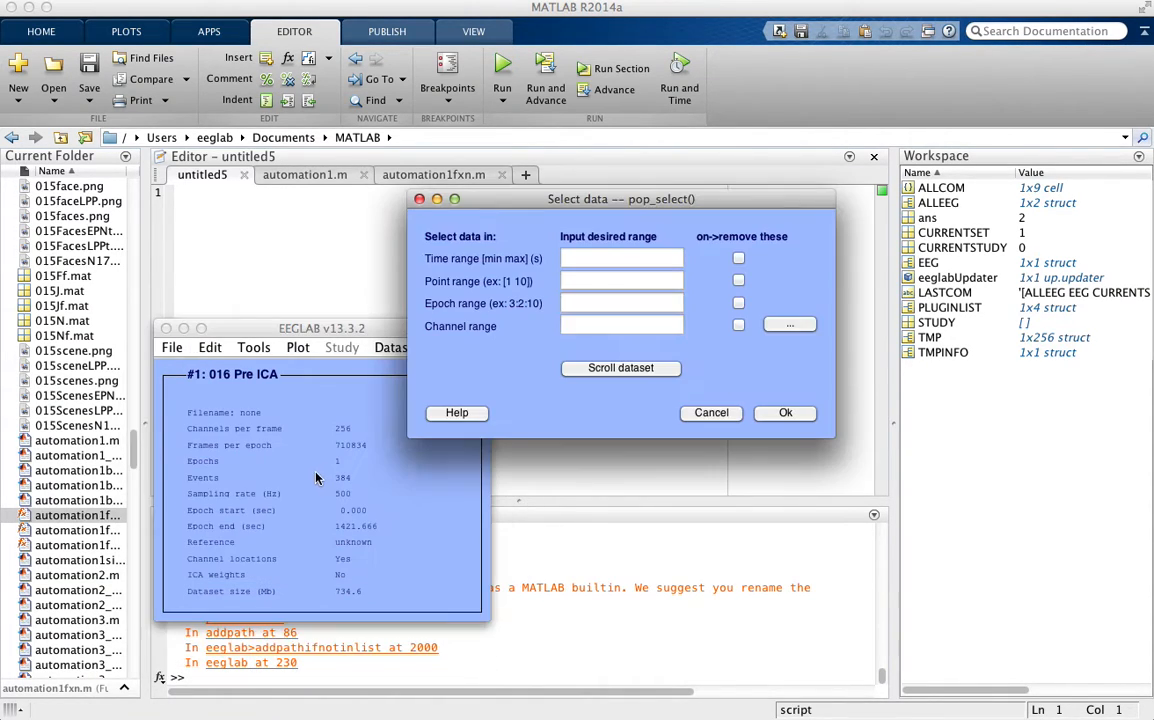
click(620, 324)
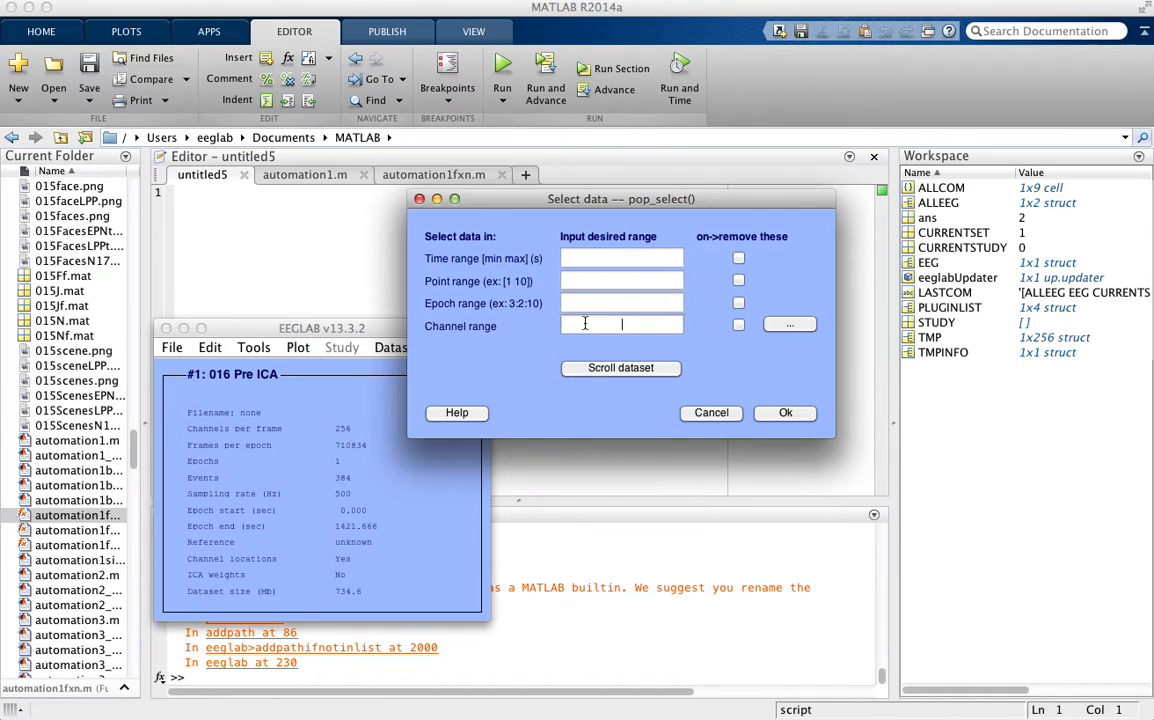
click(620, 324)
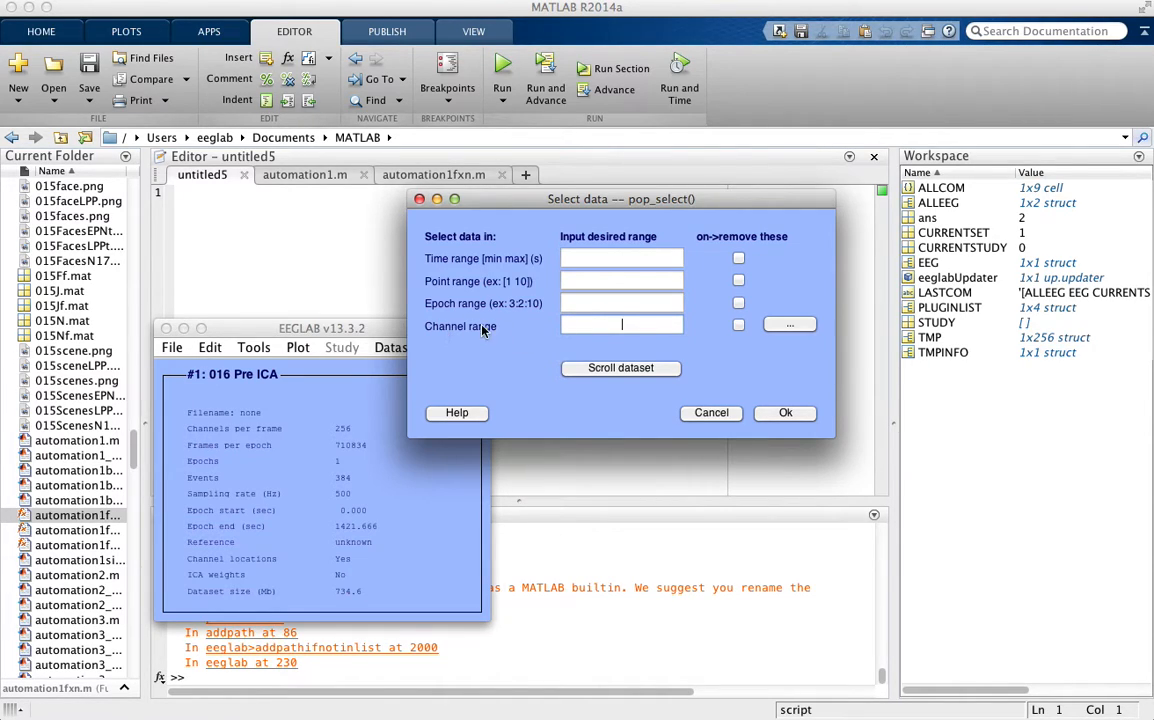
mouse_move(744, 334)
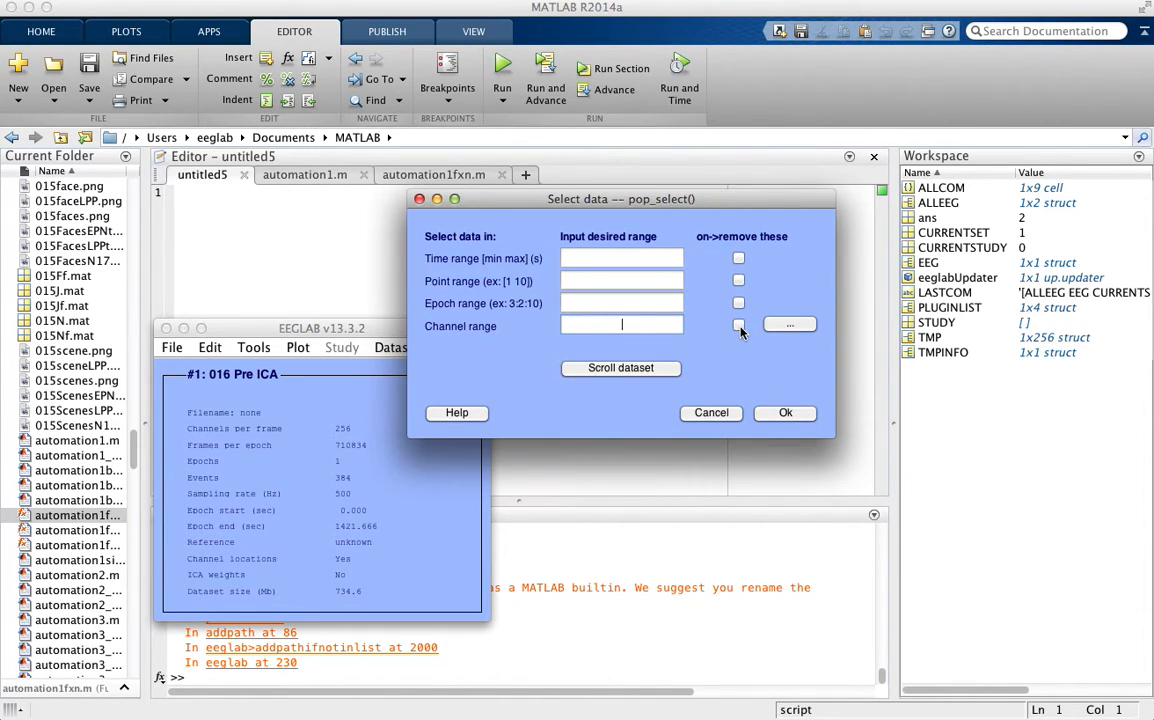
click(738, 324)
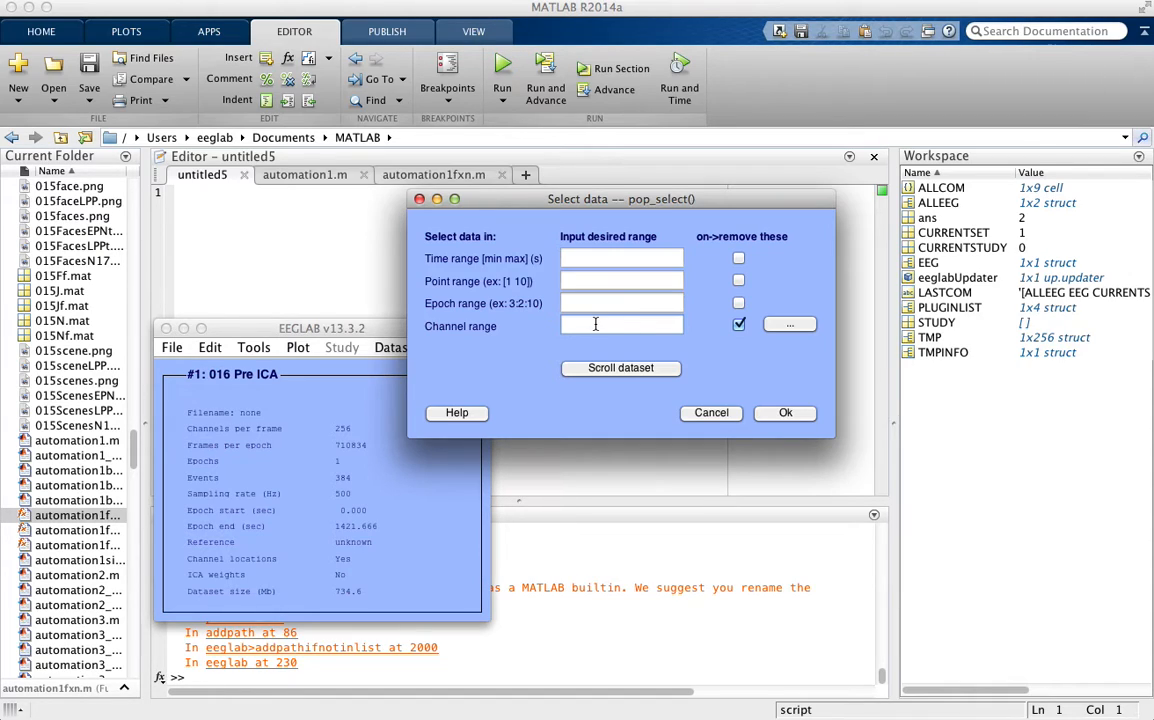
click(620, 324)
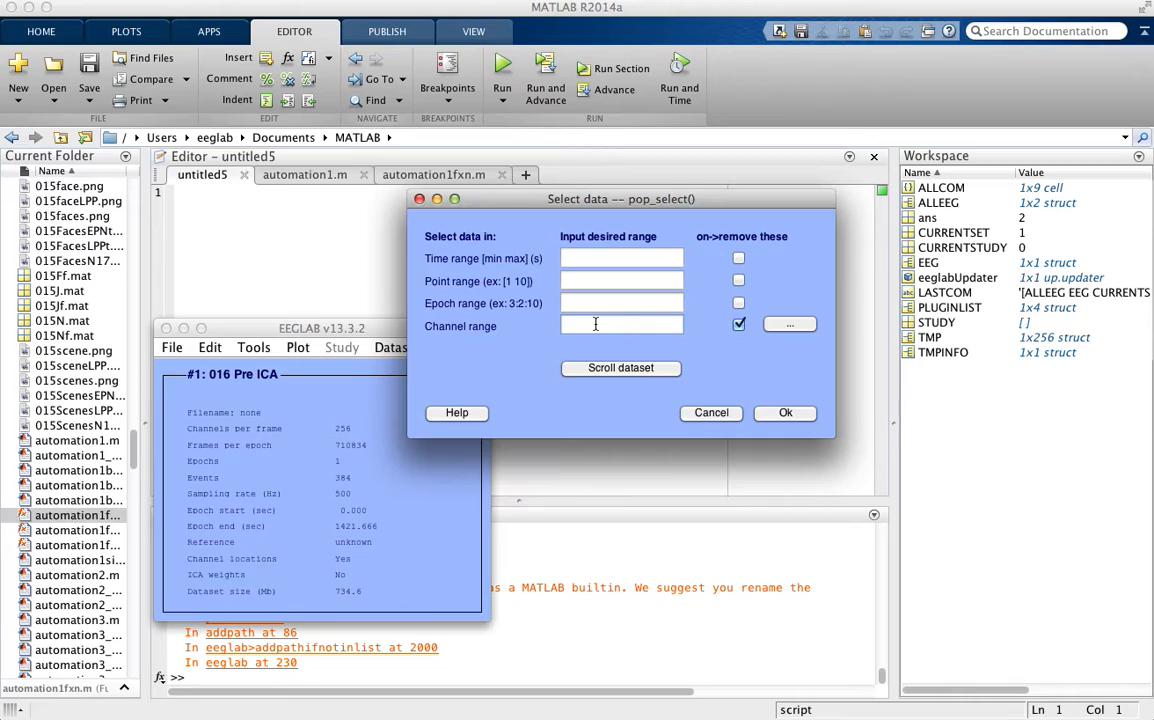
Step: Enter face-area channels 46 72 235:245 in the Channel range field
text(46)
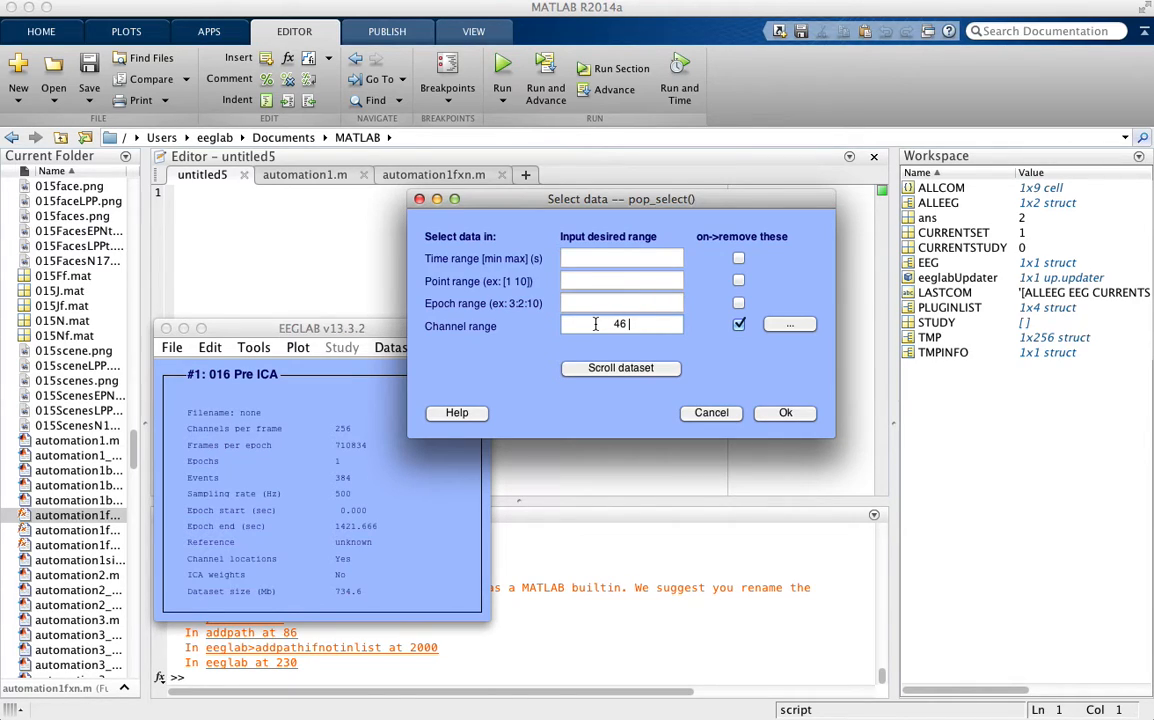
text(72 235:245)
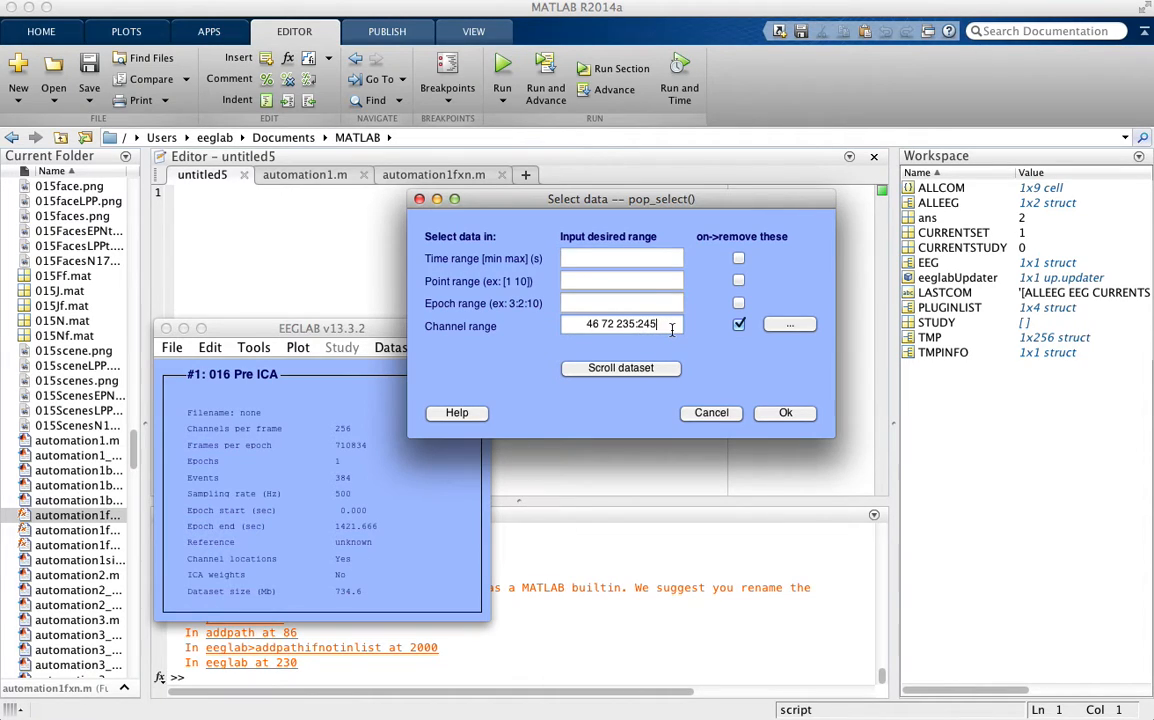
mouse_move(1076, 420)
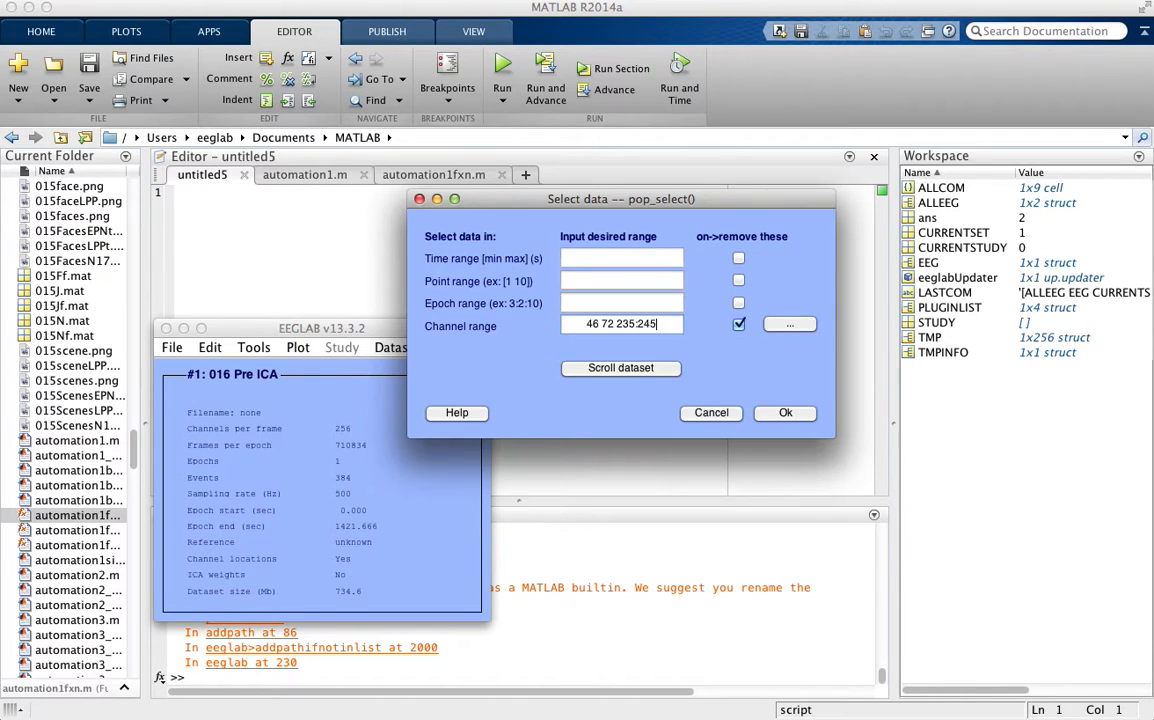
Step: Verify the entry against the removal note and apply it, removing 47 channels
click(788, 324)
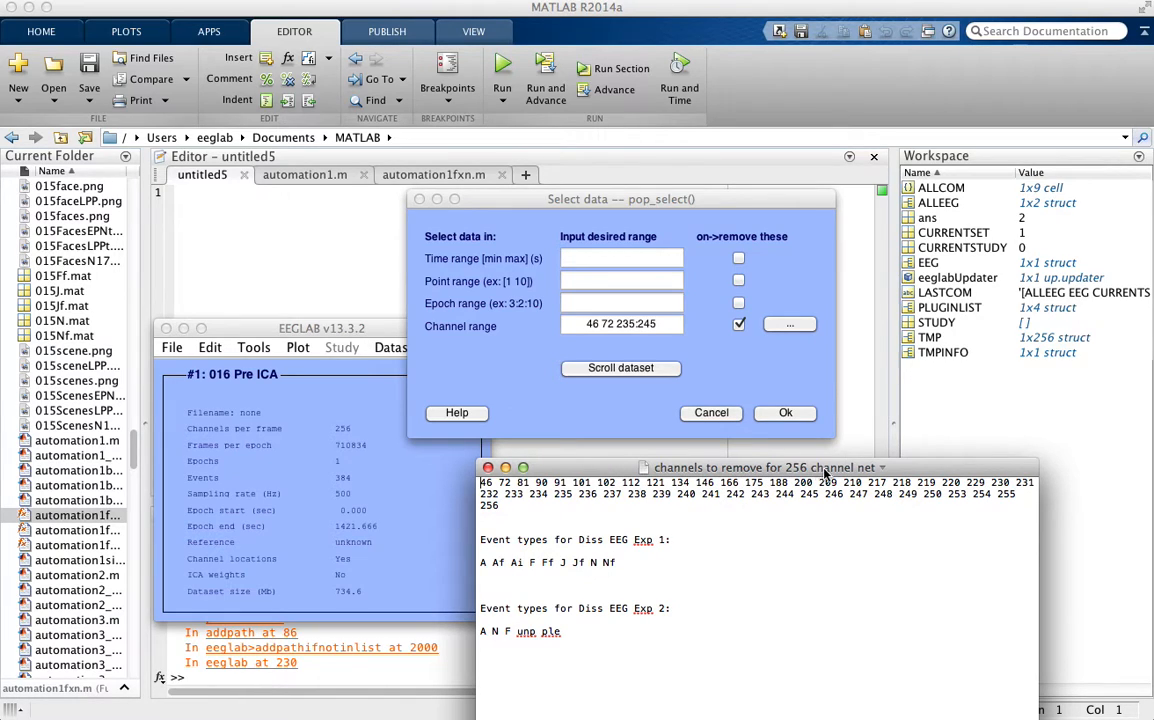
mouse_move(868, 476)
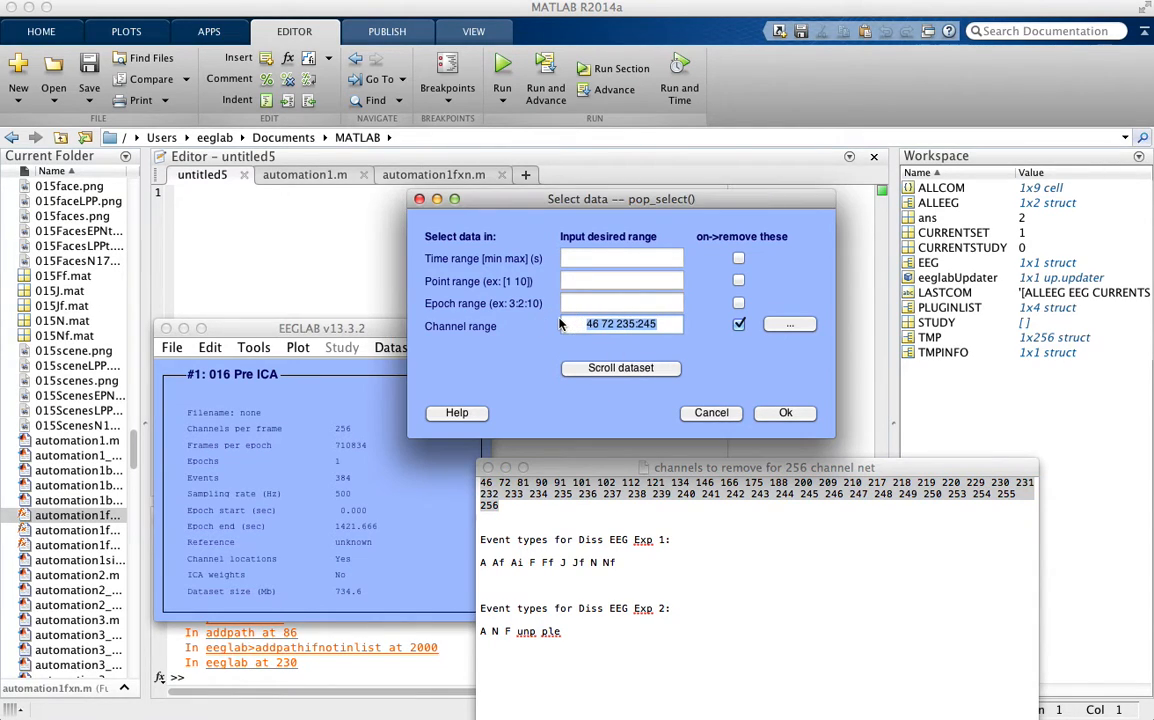
click(784, 412)
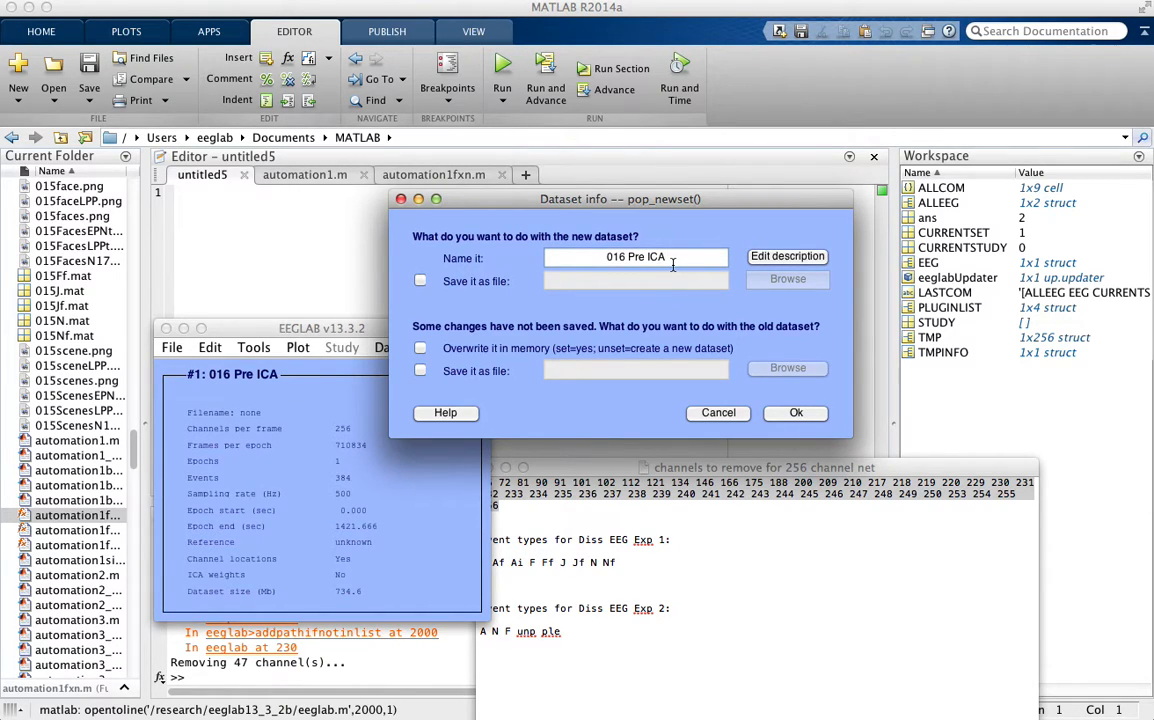
Step: Extend the new dataset's name to '016 Pre ICA -'
text(-)
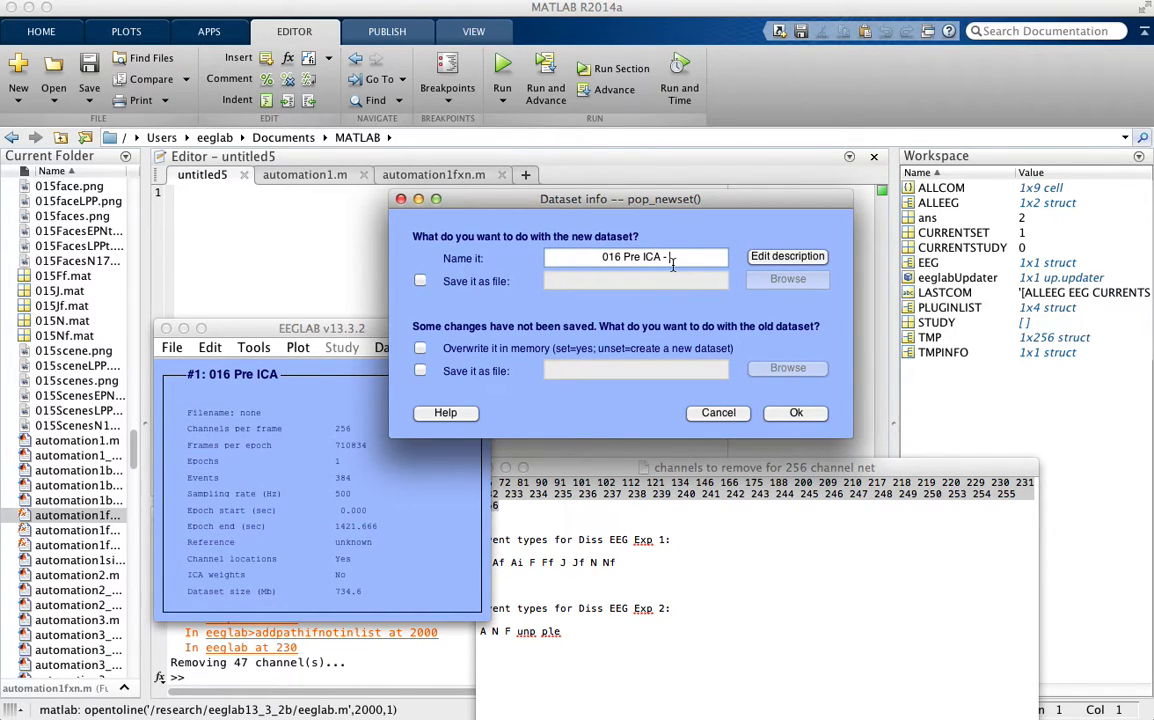